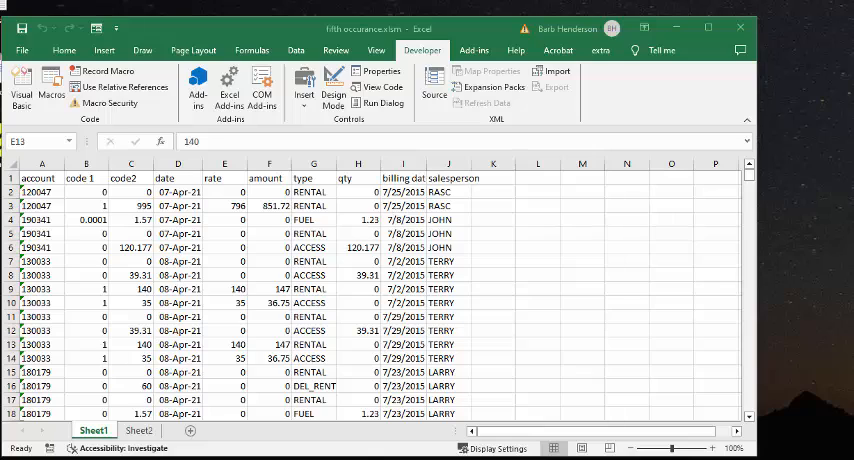
{"action": "mouse_move", "coordinate": [507, 287]}
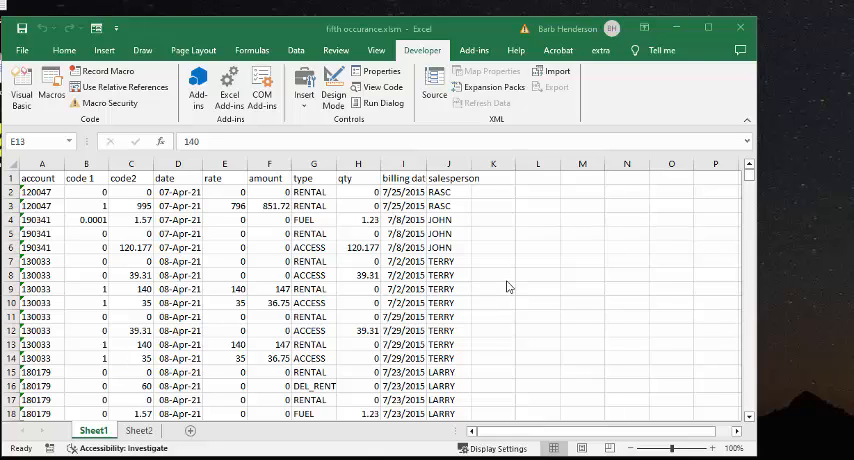
{"action": "mouse_move", "coordinate": [497, 253]}
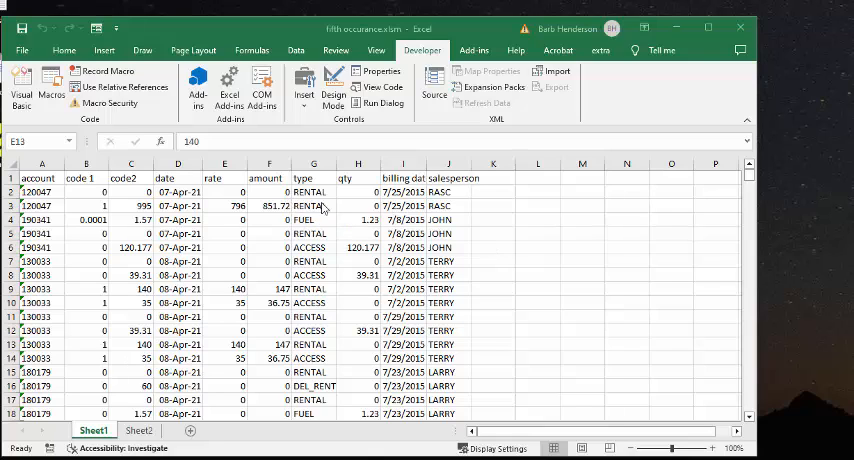
{"action": "mouse_move", "coordinate": [280, 234]}
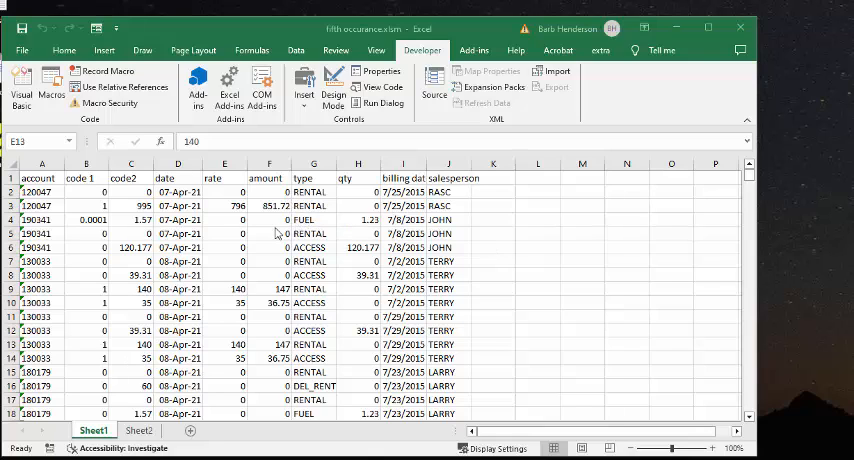
{"action": "mouse_move", "coordinate": [315, 303]}
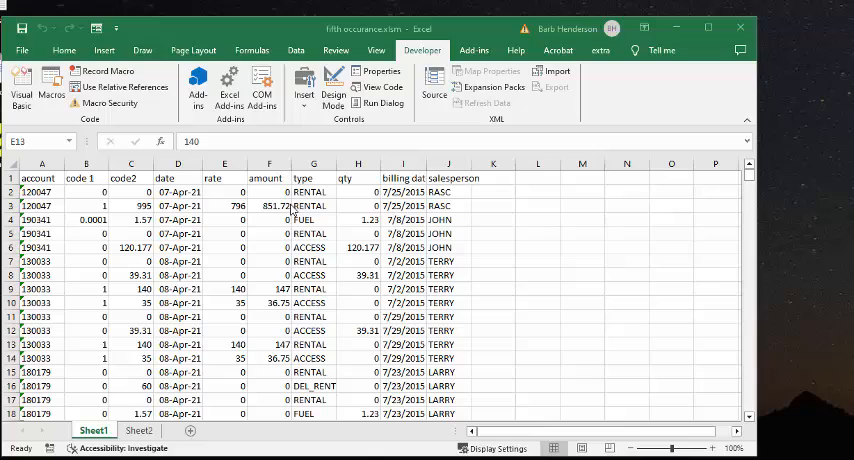
{"action": "mouse_move", "coordinate": [277, 303]}
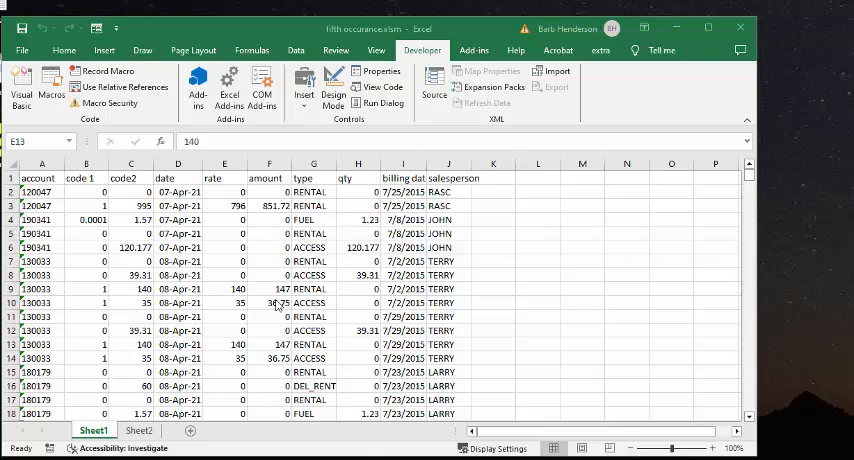
{"action": "mouse_move", "coordinate": [455, 232]}
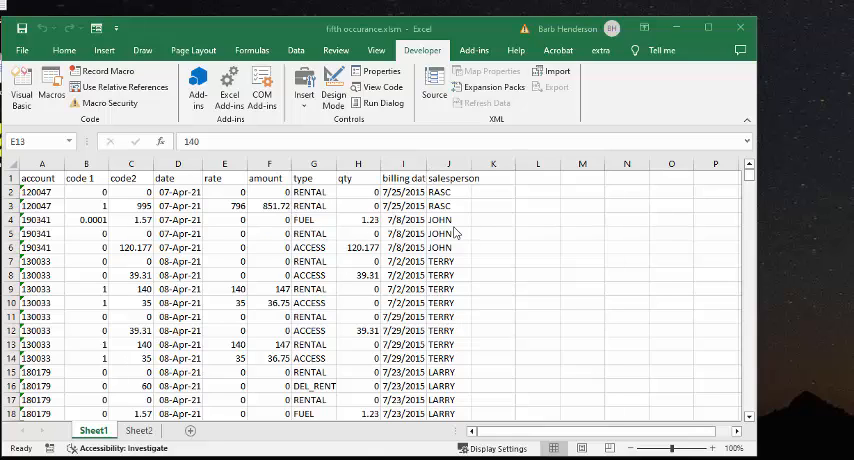
{"action": "mouse_move", "coordinate": [448, 275]}
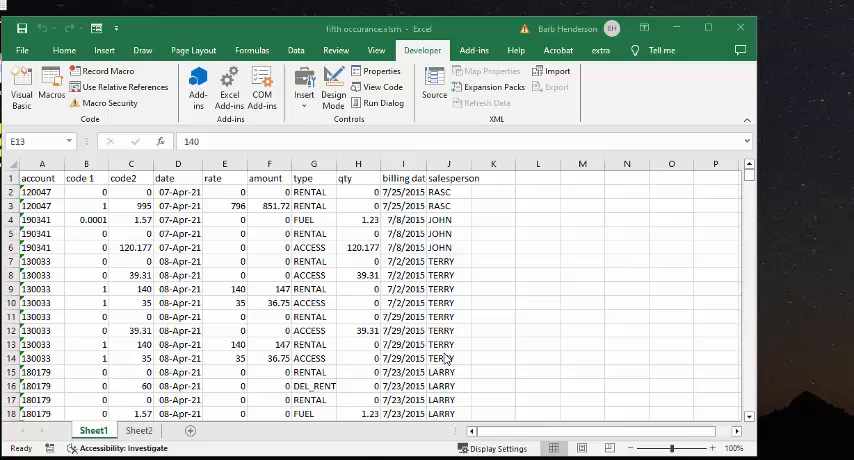
{"action": "mouse_move", "coordinate": [455, 343]}
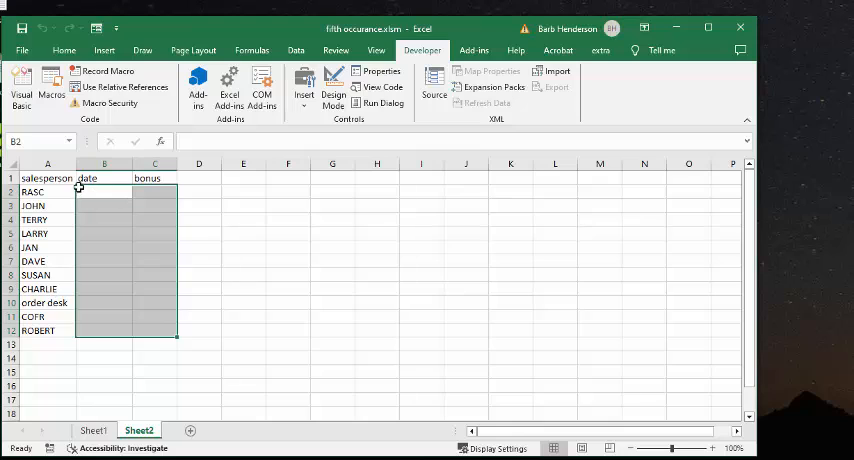
{"action": "mouse_move", "coordinate": [91, 198]}
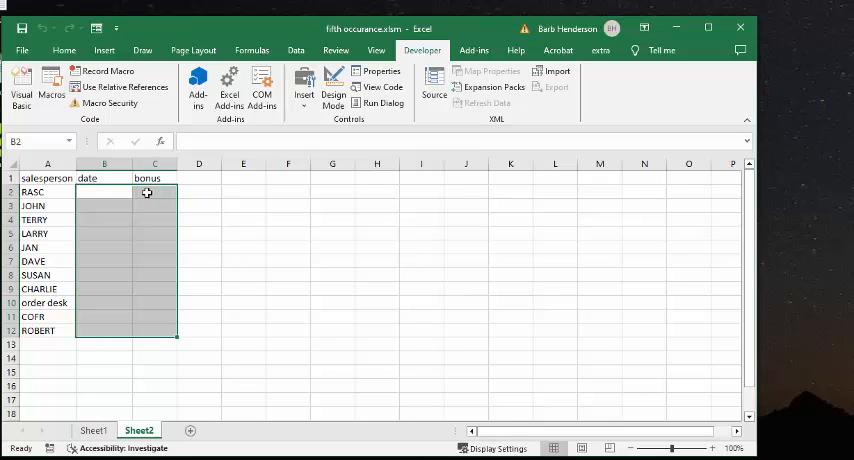
{"action": "mouse_move", "coordinate": [206, 193]}
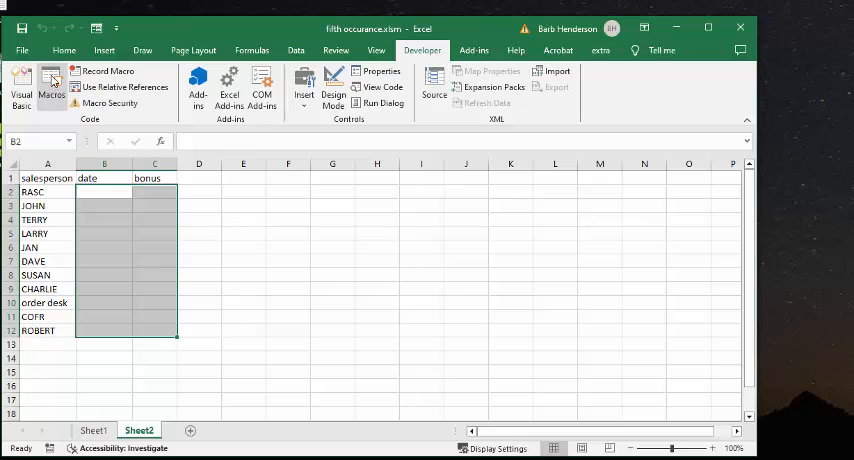
Run the 'bonus' macro from the Macros list to fill Sheet2's dates and $500 bonuses.
{"action": "left_click", "coordinate": [50, 80]}
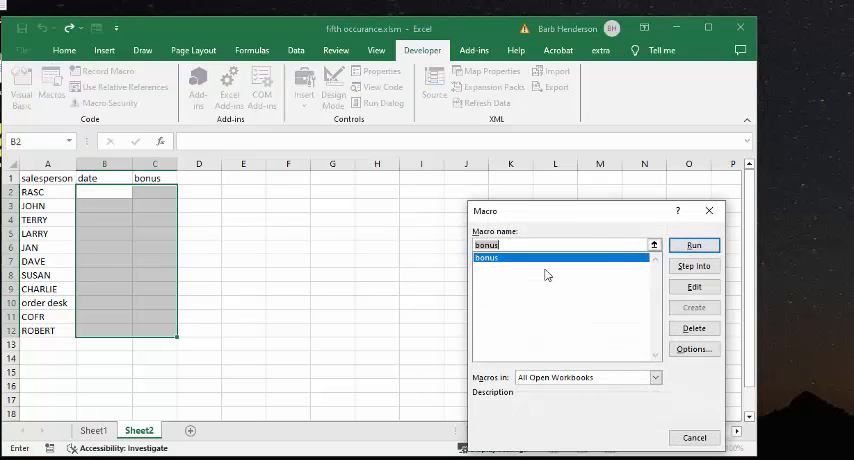
{"action": "left_click", "coordinate": [694, 246]}
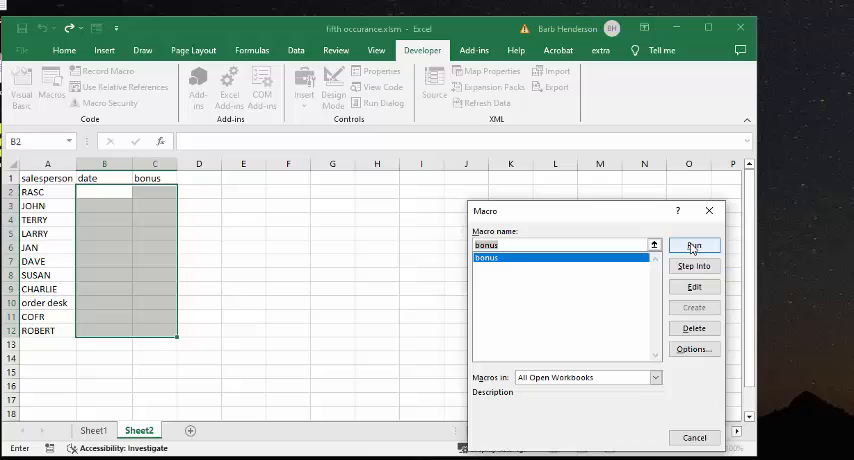
{"action": "left_click", "coordinate": [694, 246]}
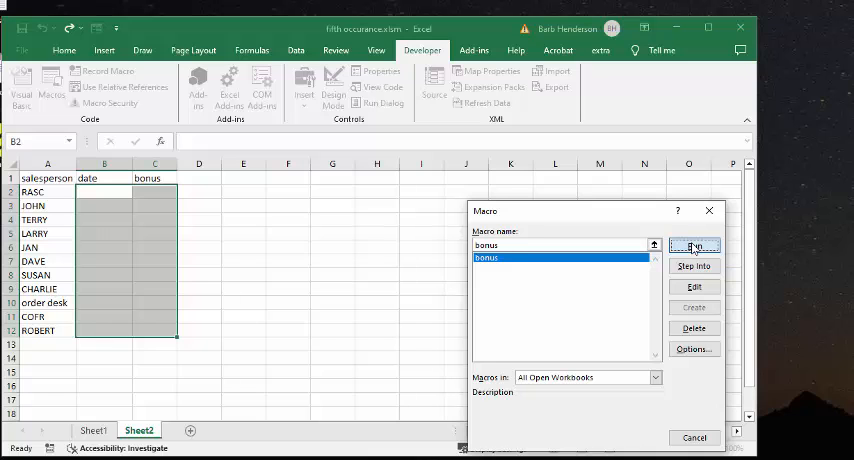
{"action": "left_click", "coordinate": [694, 247]}
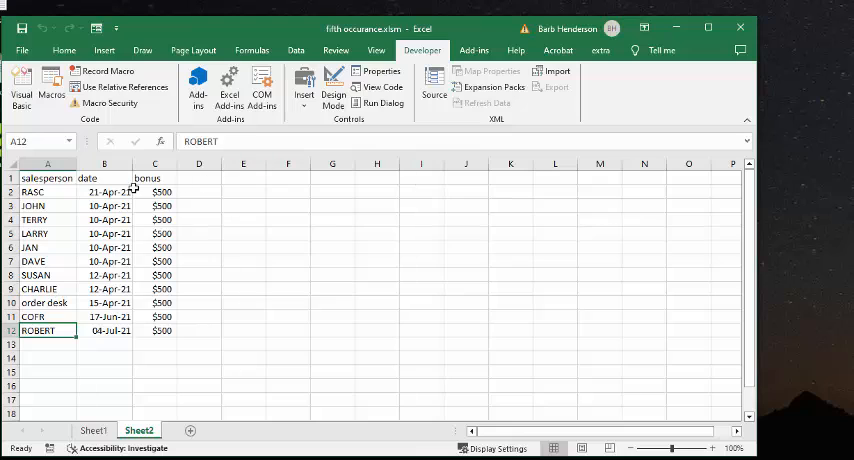
{"action": "mouse_move", "coordinate": [115, 262]}
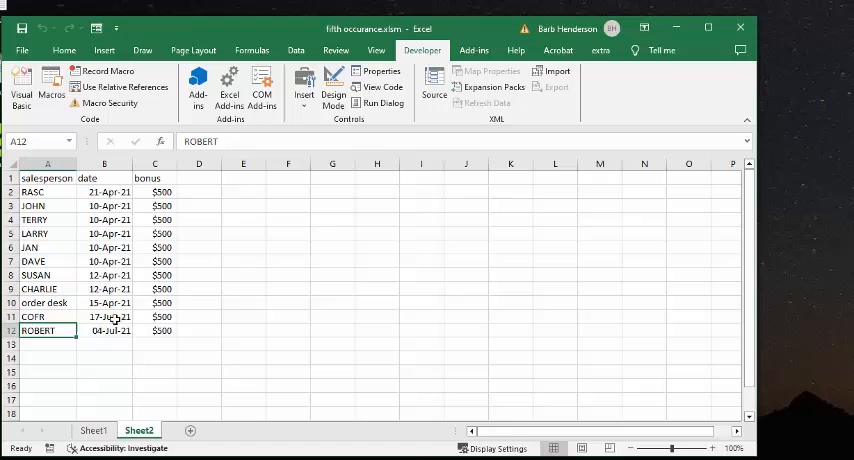
{"action": "mouse_move", "coordinate": [117, 341]}
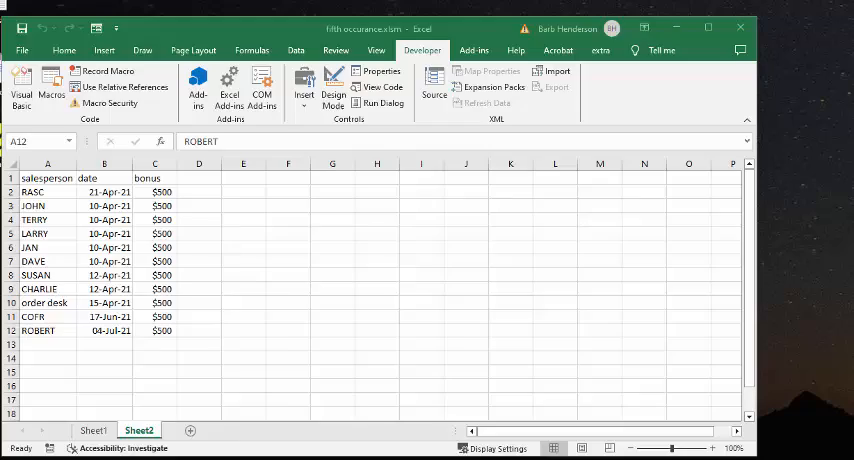
Open the Visual Basic editor to view Module1's bonus sub code.
{"action": "left_click", "coordinate": [21, 93]}
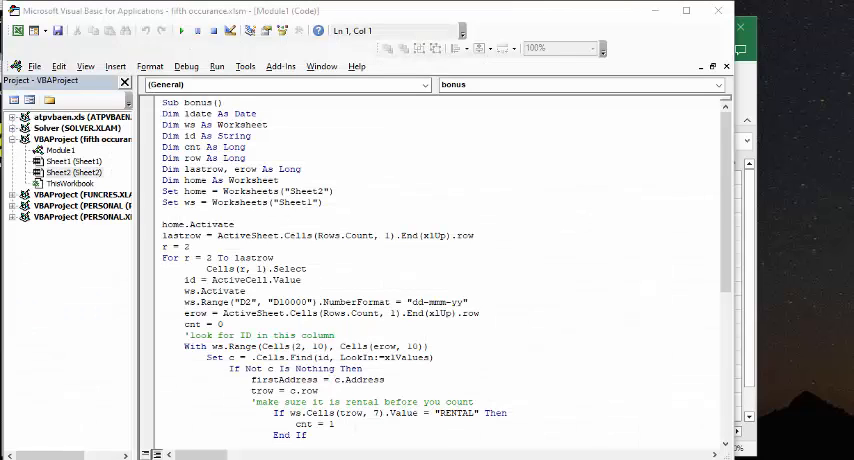
{"action": "mouse_move", "coordinate": [301, 168]}
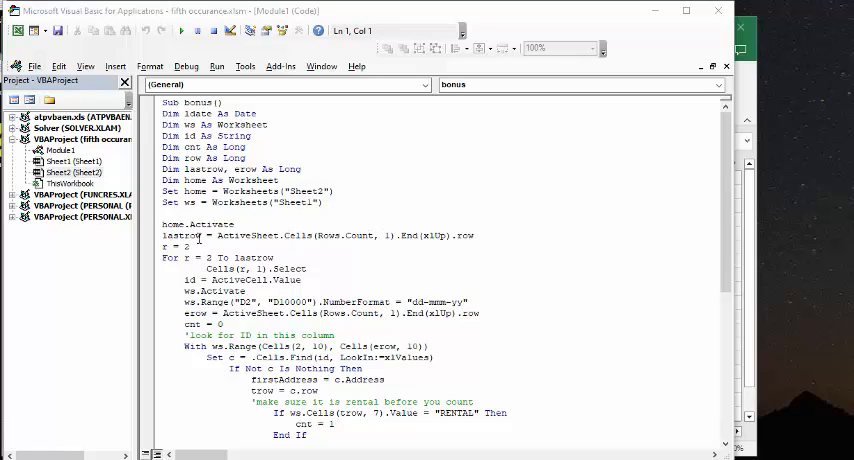
{"action": "mouse_move", "coordinate": [354, 248]}
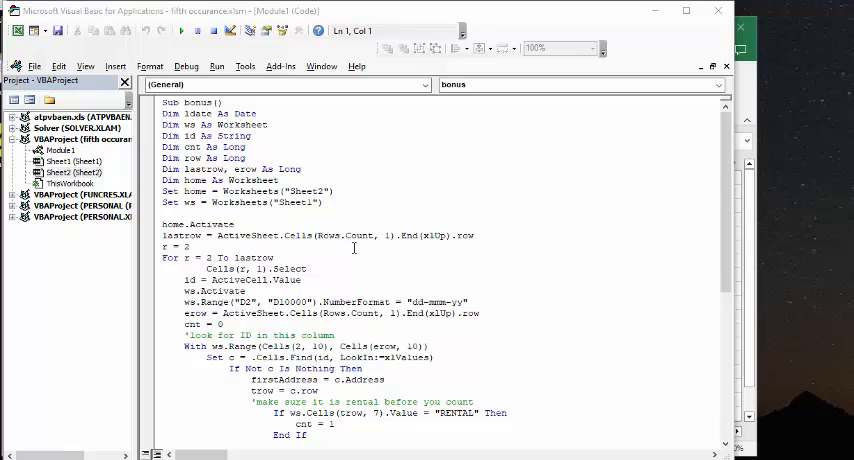
{"action": "mouse_move", "coordinate": [354, 259]}
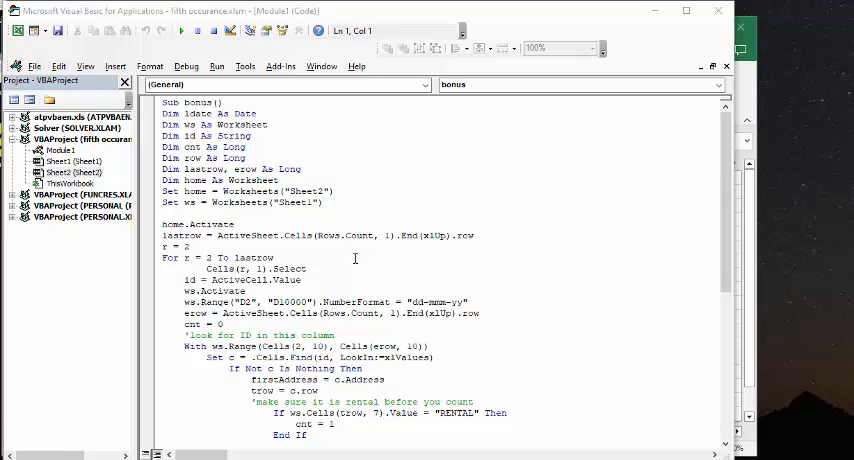
{"action": "mouse_move", "coordinate": [351, 228]}
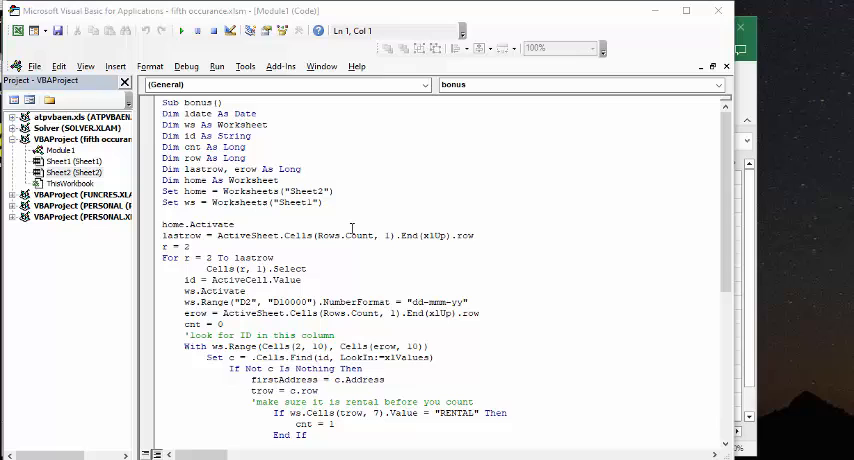
{"action": "mouse_move", "coordinate": [290, 268]}
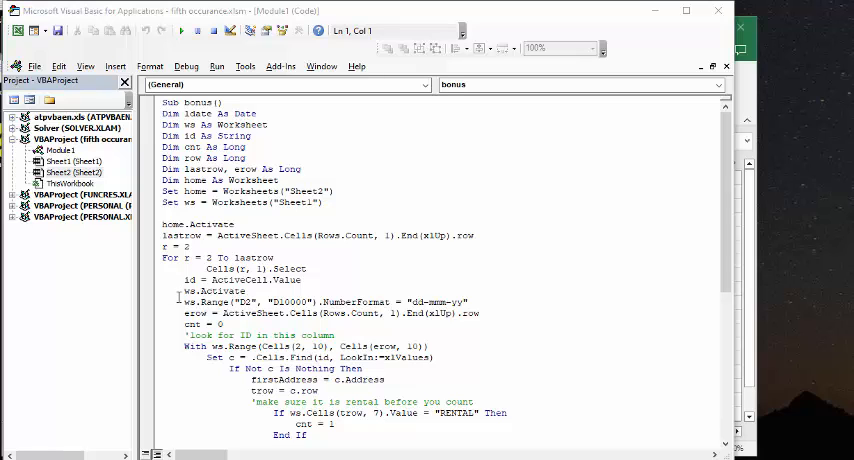
{"action": "mouse_move", "coordinate": [342, 301]}
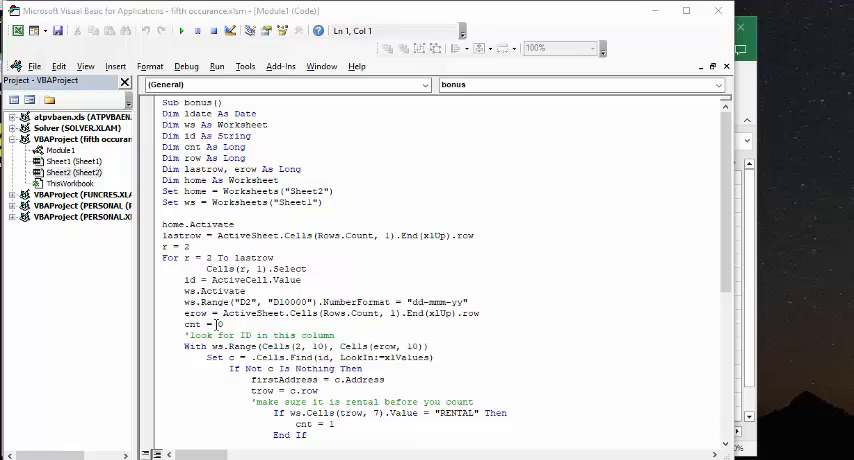
{"action": "scroll", "scroll_direction": "down", "scroll_amount": 3}
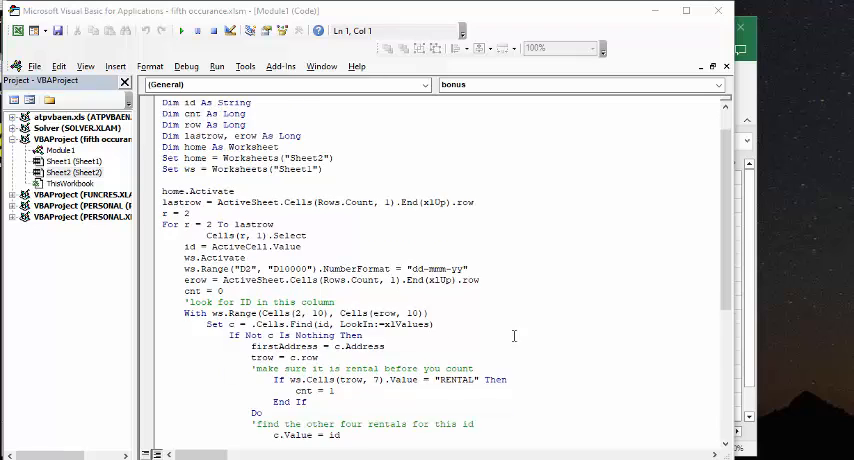
{"action": "scroll", "scroll_direction": "down", "scroll_amount": 3}
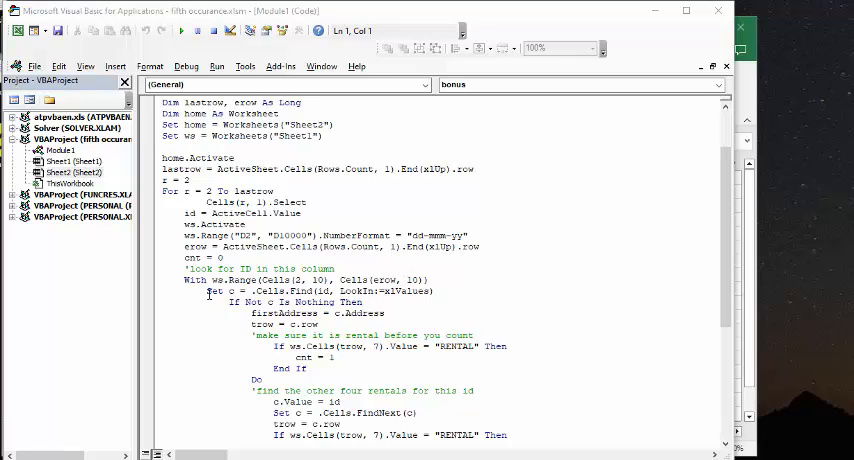
{"action": "mouse_move", "coordinate": [388, 290]}
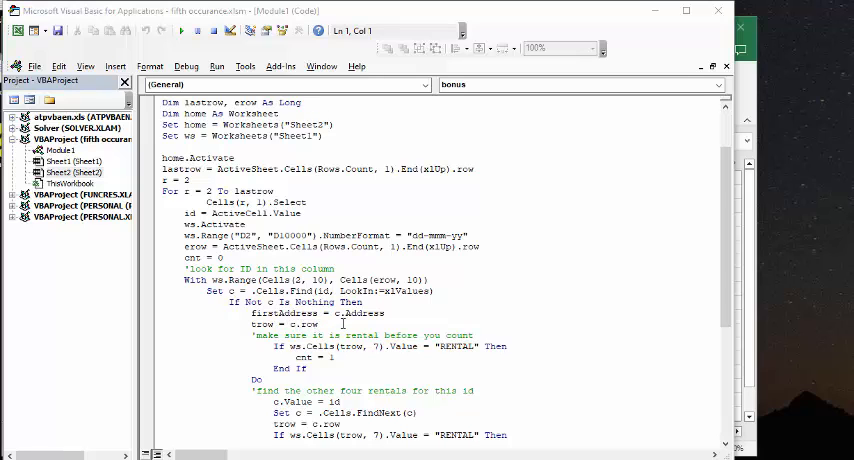
{"action": "mouse_move", "coordinate": [296, 344]}
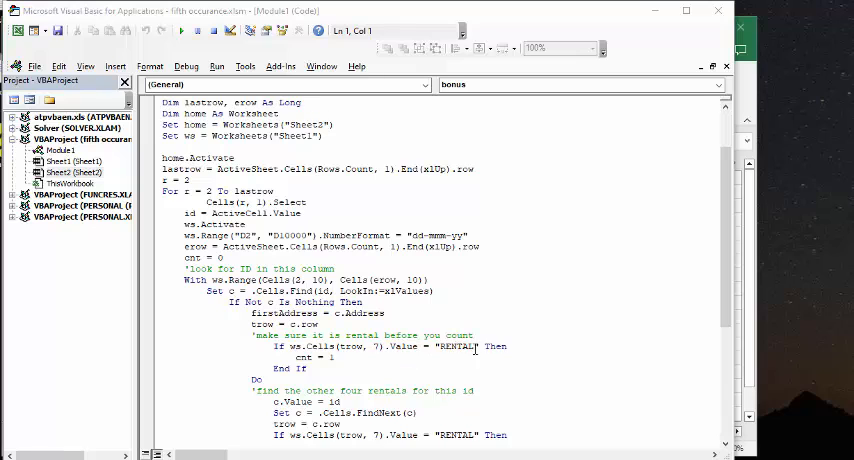
{"action": "mouse_move", "coordinate": [460, 357]}
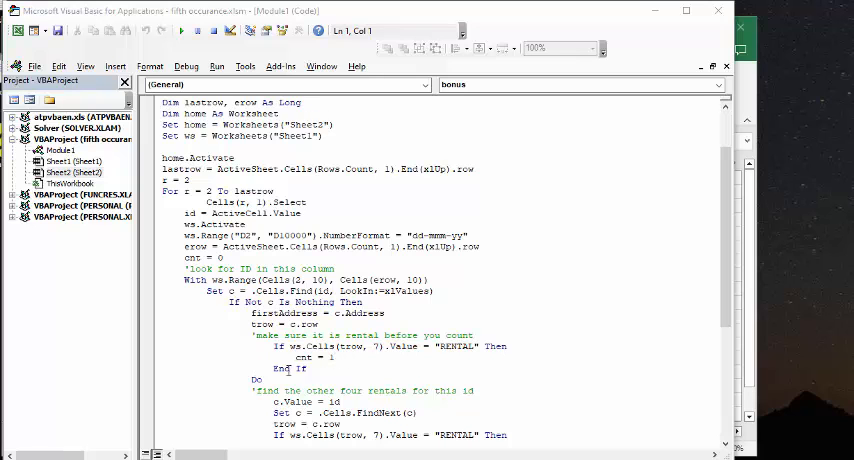
{"action": "scroll", "scroll_direction": "down", "scroll_amount": 3}
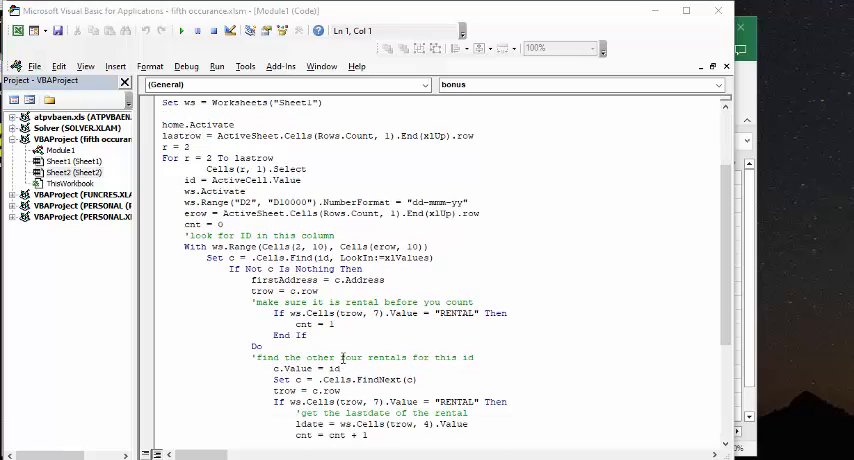
{"action": "scroll", "scroll_direction": "down", "scroll_amount": 3}
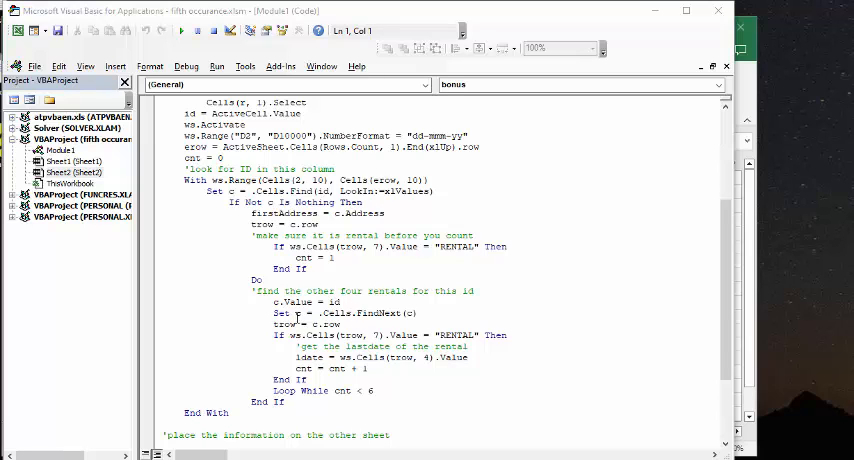
{"action": "mouse_move", "coordinate": [363, 313]}
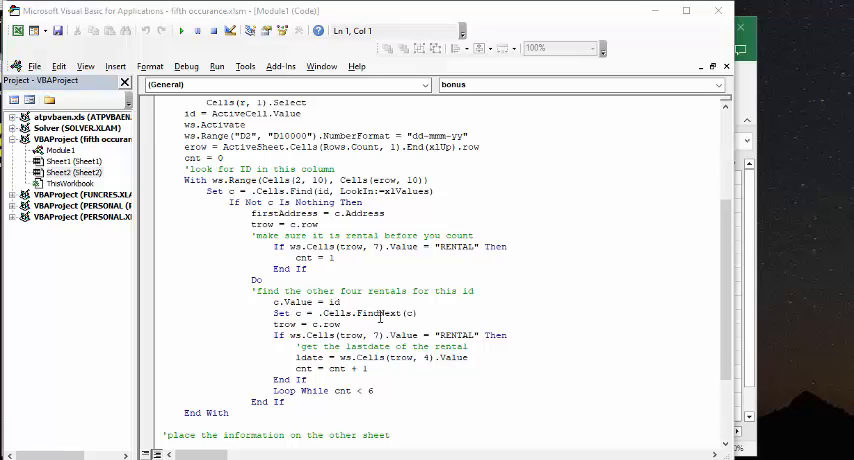